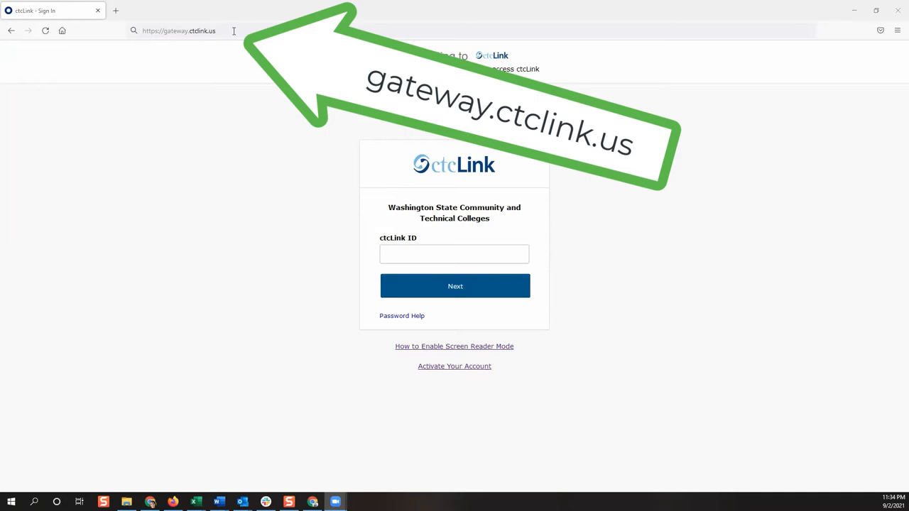
- Expand the Password Help options on the gateway.ctclink.us sign-in page
click(178, 31)
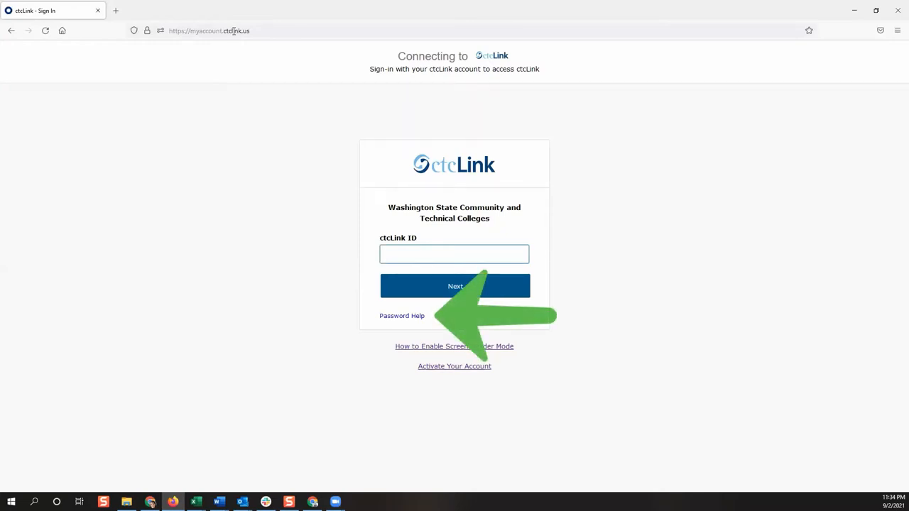
click(455, 253)
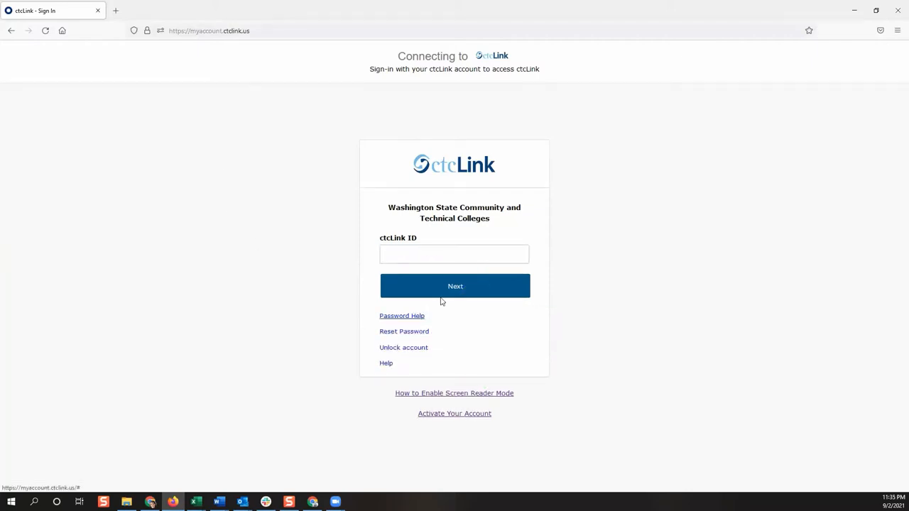
click(454, 253)
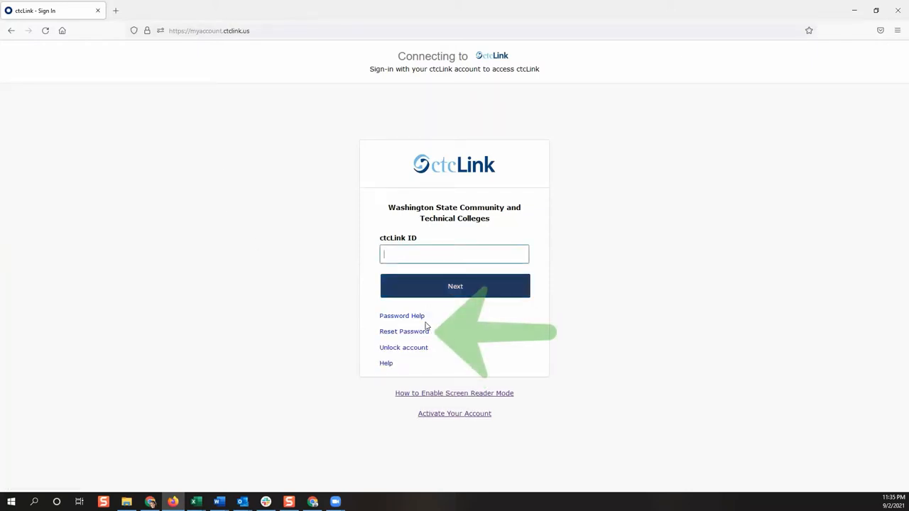
mouse_move(403, 331)
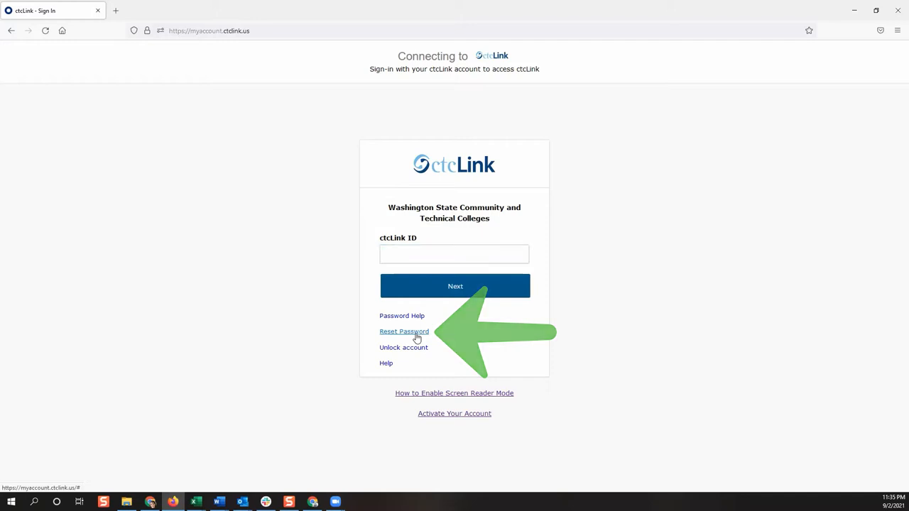
- Start Reset Password with the ctcLink ID and request the code via text
click(404, 333)
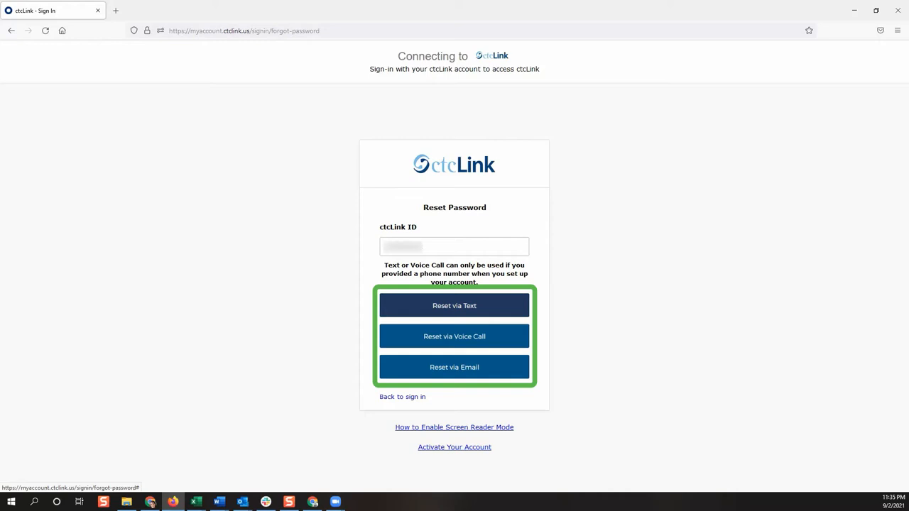
mouse_move(493, 262)
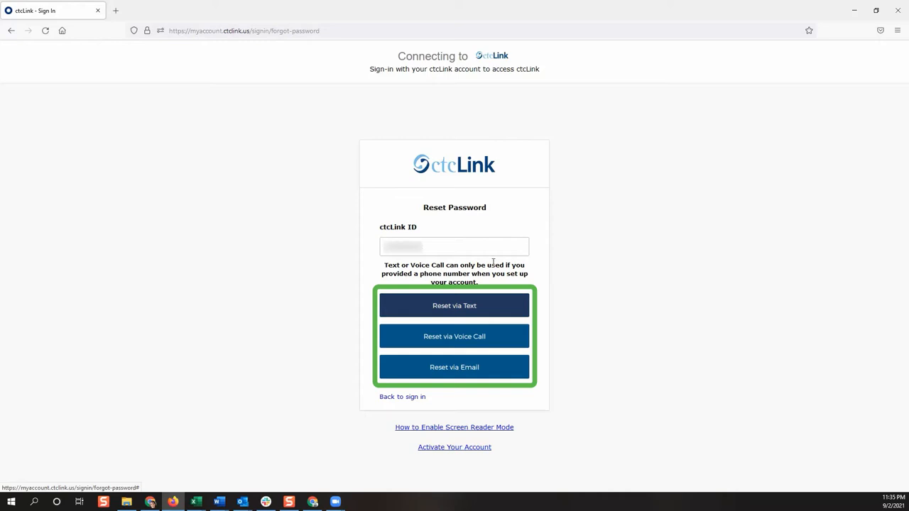
mouse_move(497, 295)
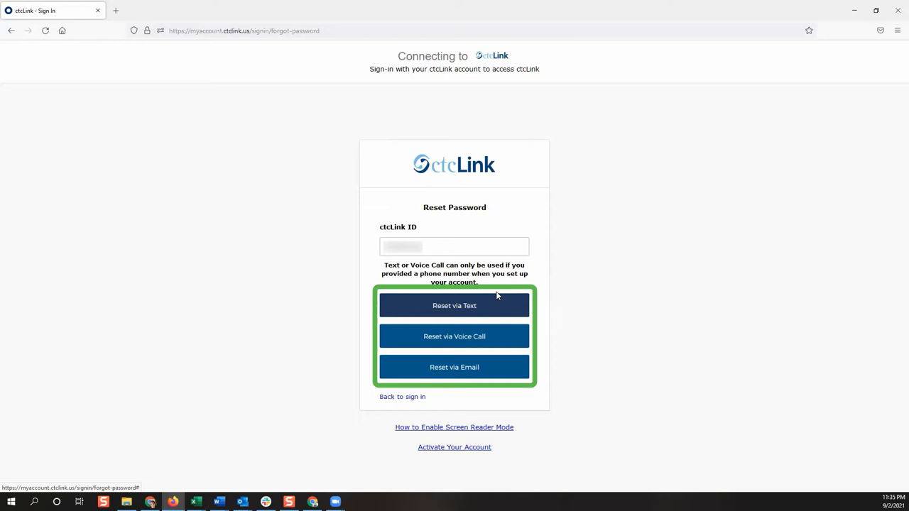
click(454, 305)
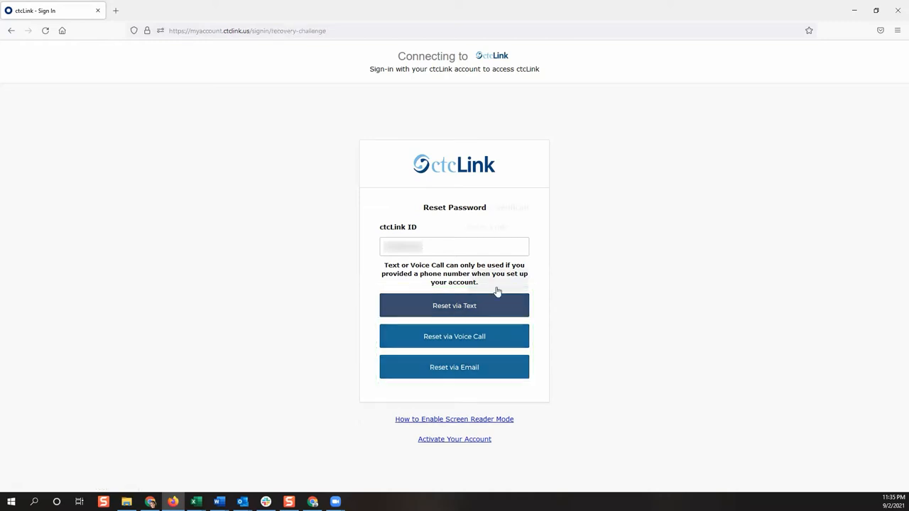
click(455, 305)
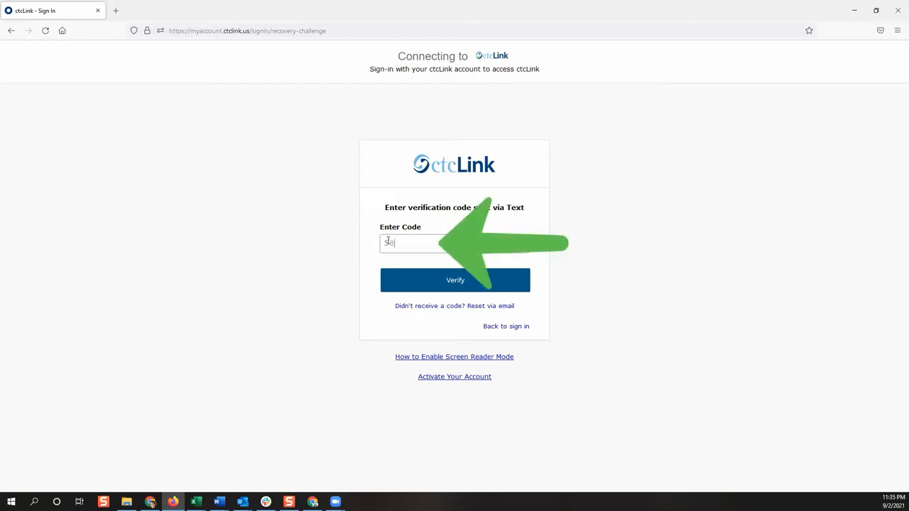
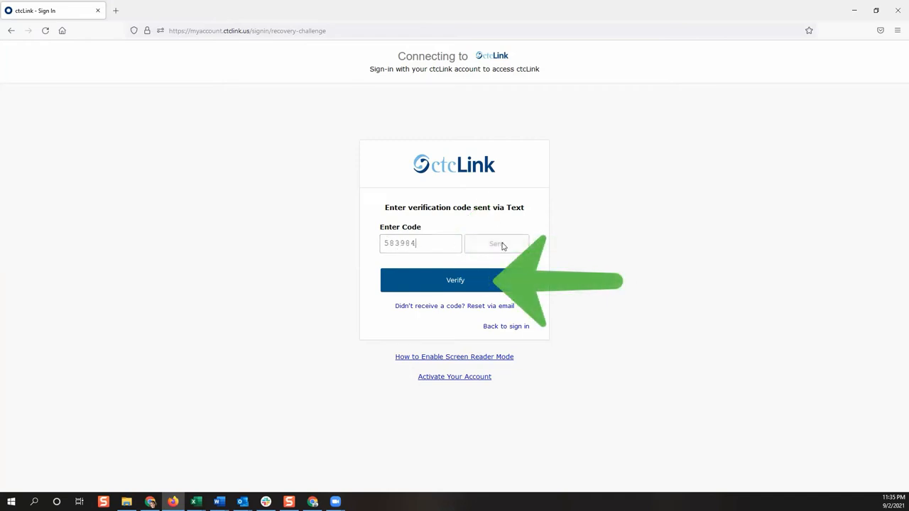
click(454, 280)
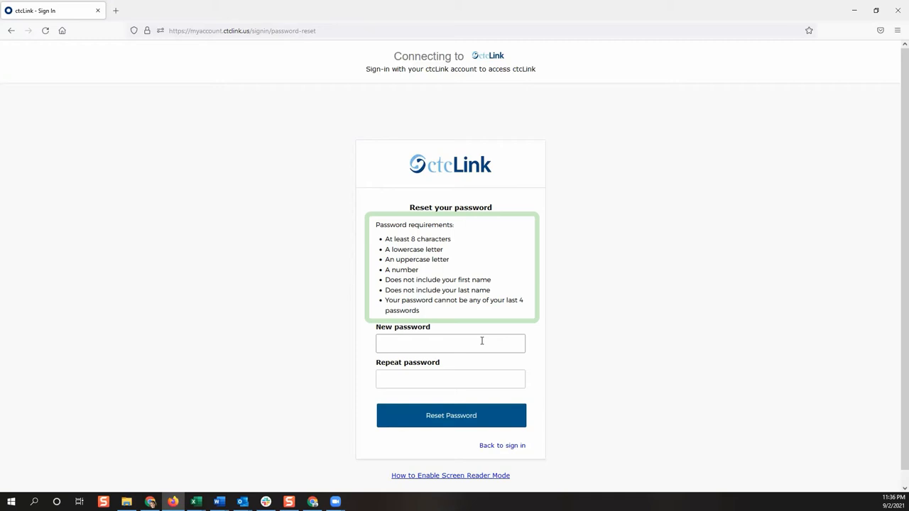
- Enter the new password in both fields and submit the reset
click(450, 342)
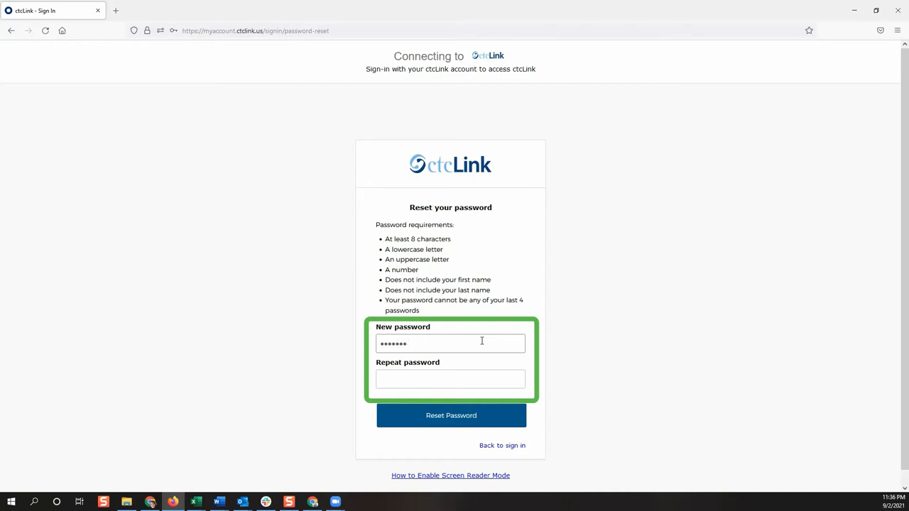
text(••••••••••)
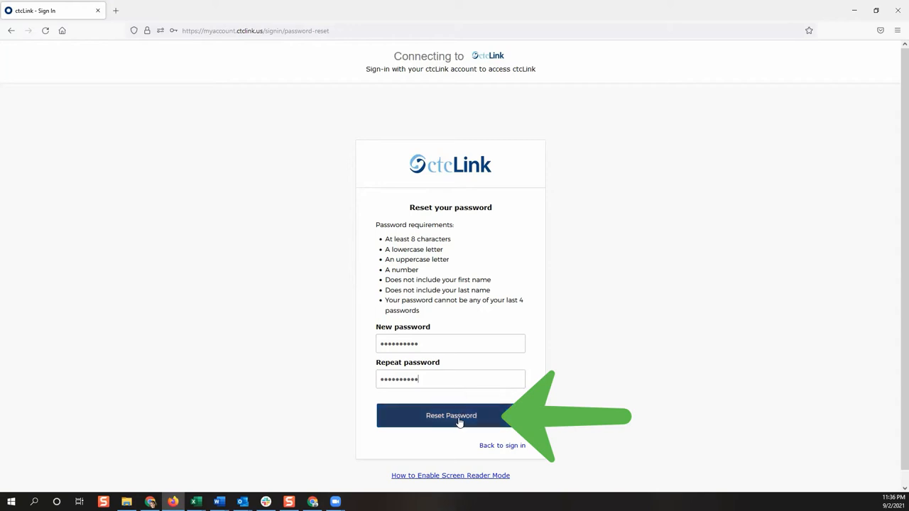
click(452, 415)
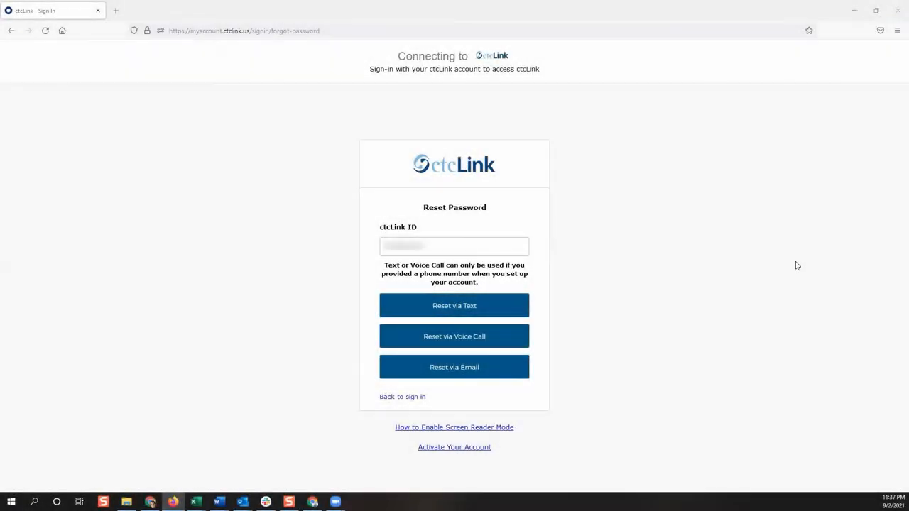
mouse_move(776, 293)
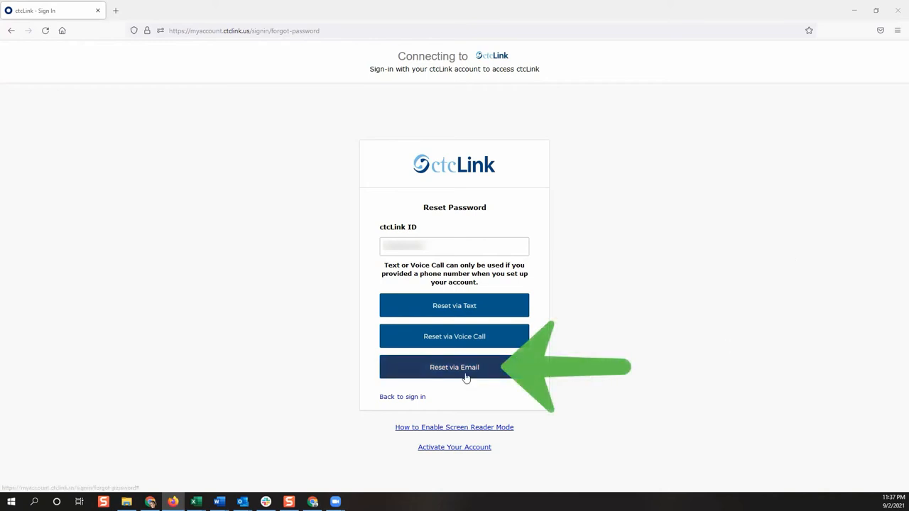
- Choose Reset via Email to receive a password reset link
click(455, 367)
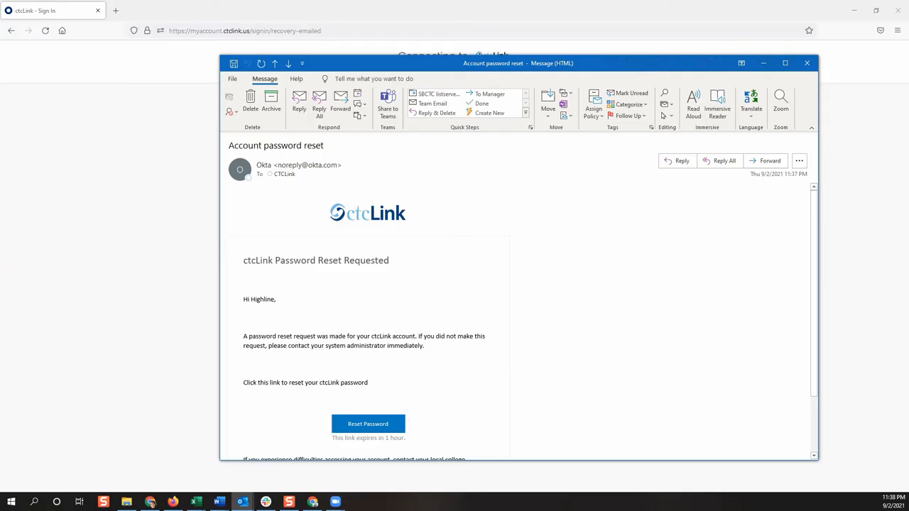
- Follow the Reset Password link in the Okta email to the new-password form
click(368, 423)
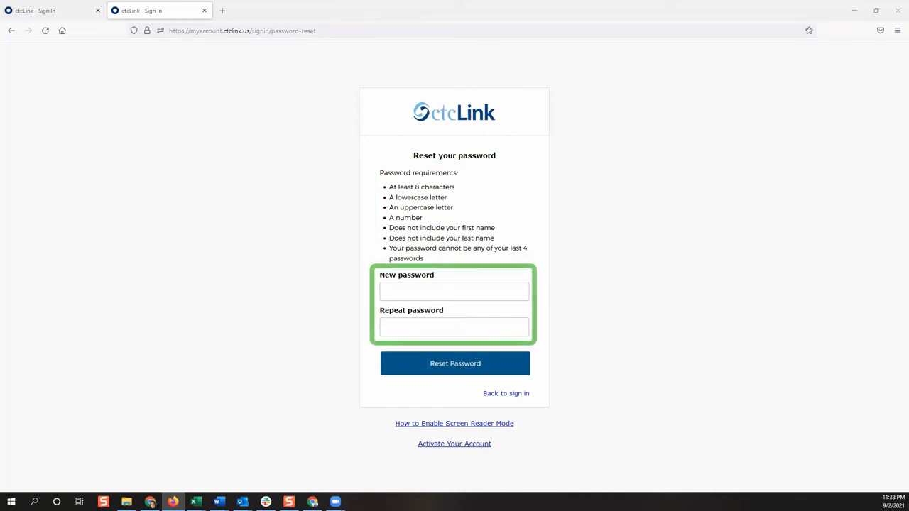
- Enter the new password twice on the emailed reset page and submit it
click(454, 291)
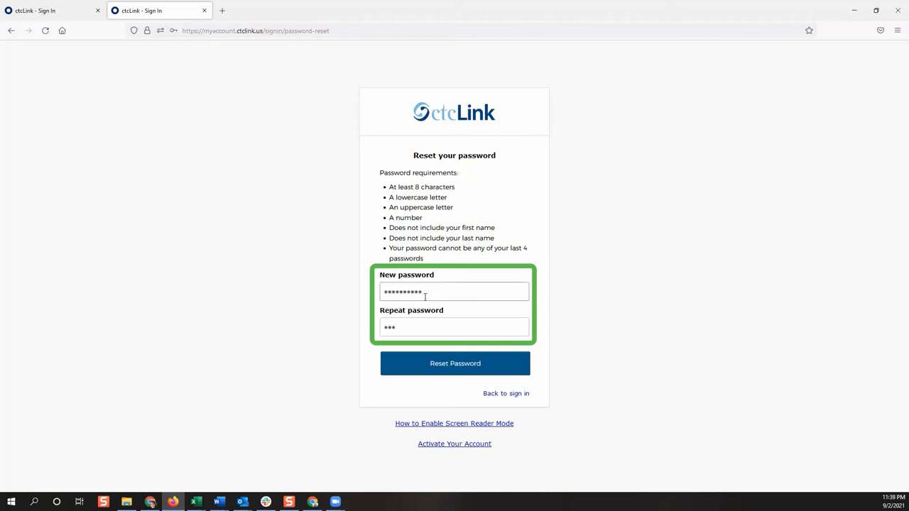
text(••••••••••)
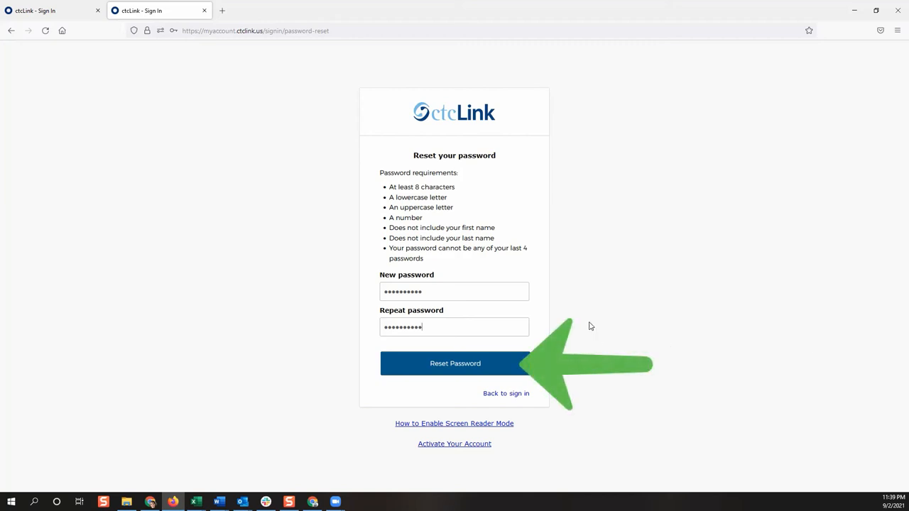
click(455, 363)
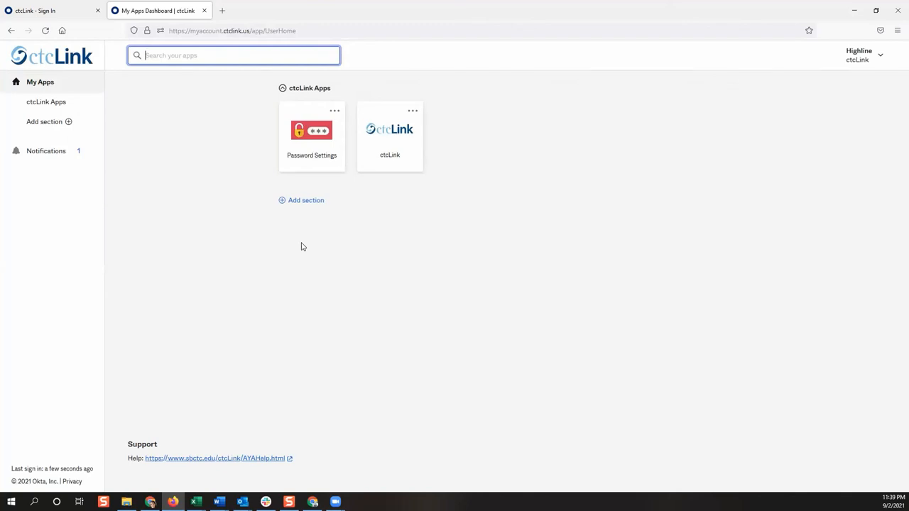
- Launch the ctcLink tile from My Apps to reach the Highline College Gateway
click(389, 135)
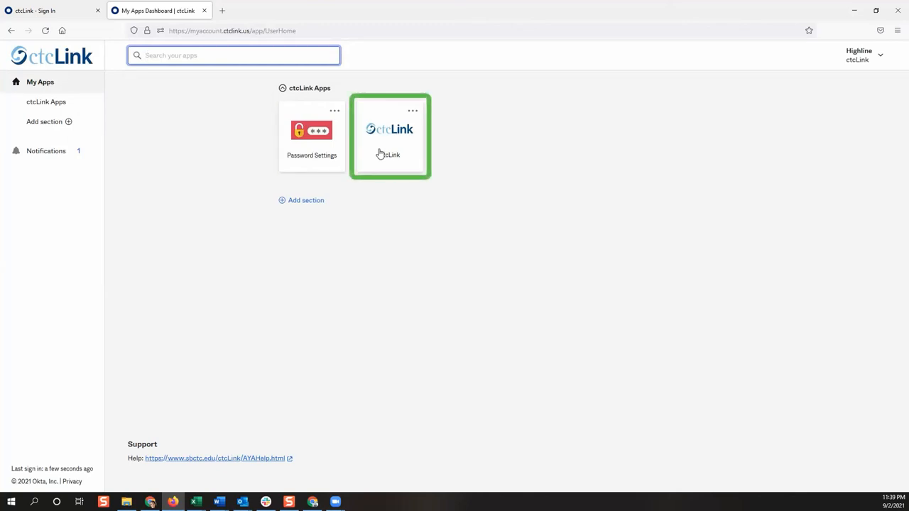
click(389, 136)
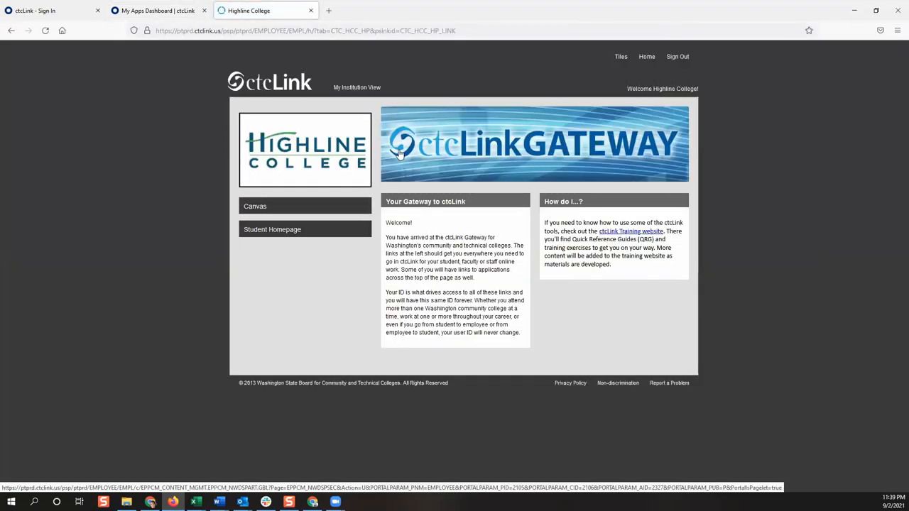
mouse_move(417, 238)
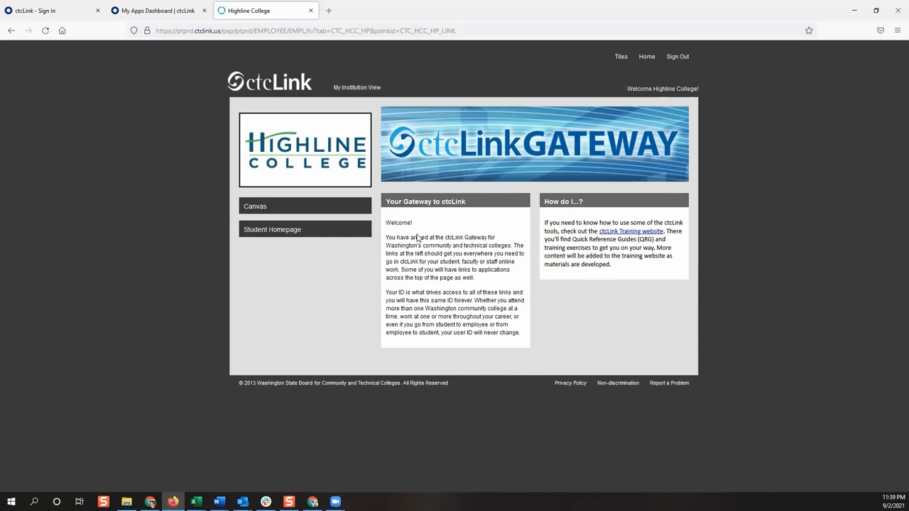